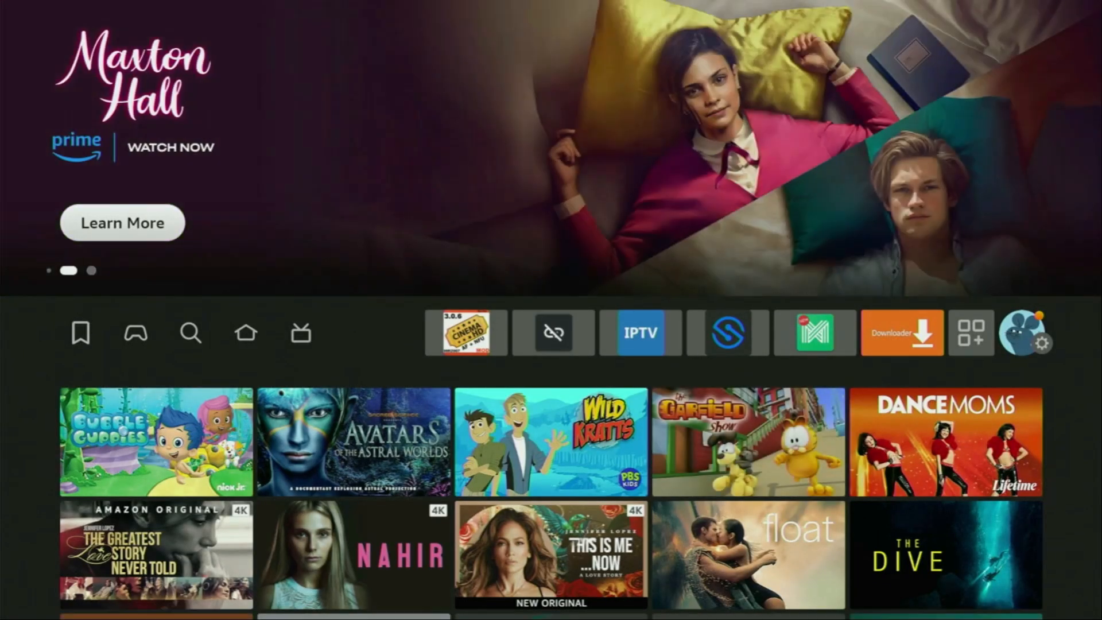
# Step: Open the Fire TV search page and begin entering a search query
pyautogui.click(190, 333)
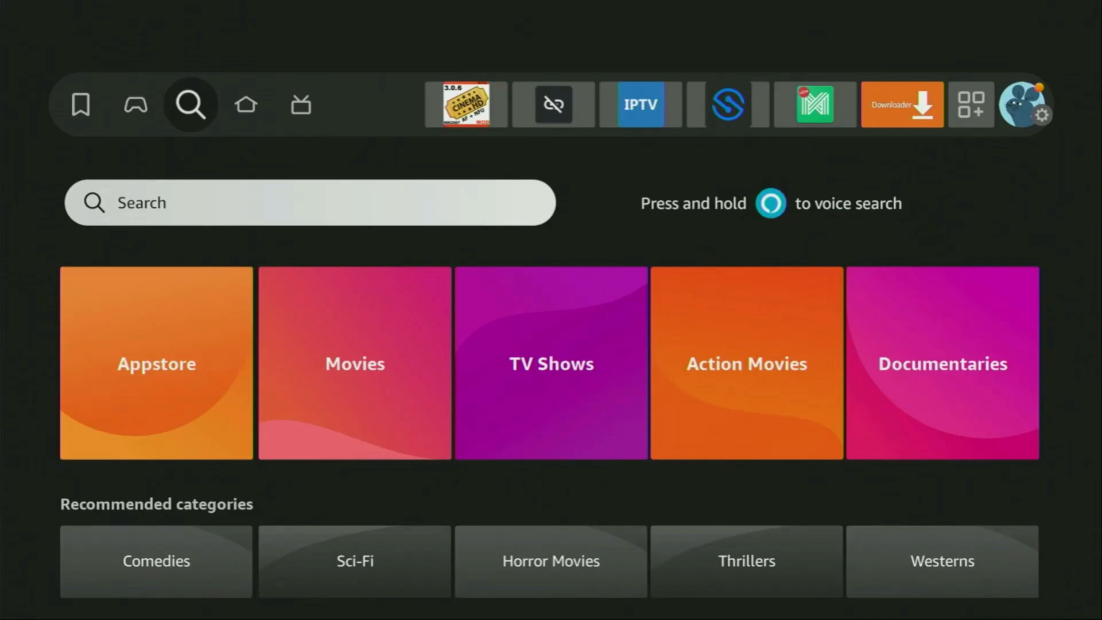
pyautogui.click(309, 203)
pyautogui.write('Do')
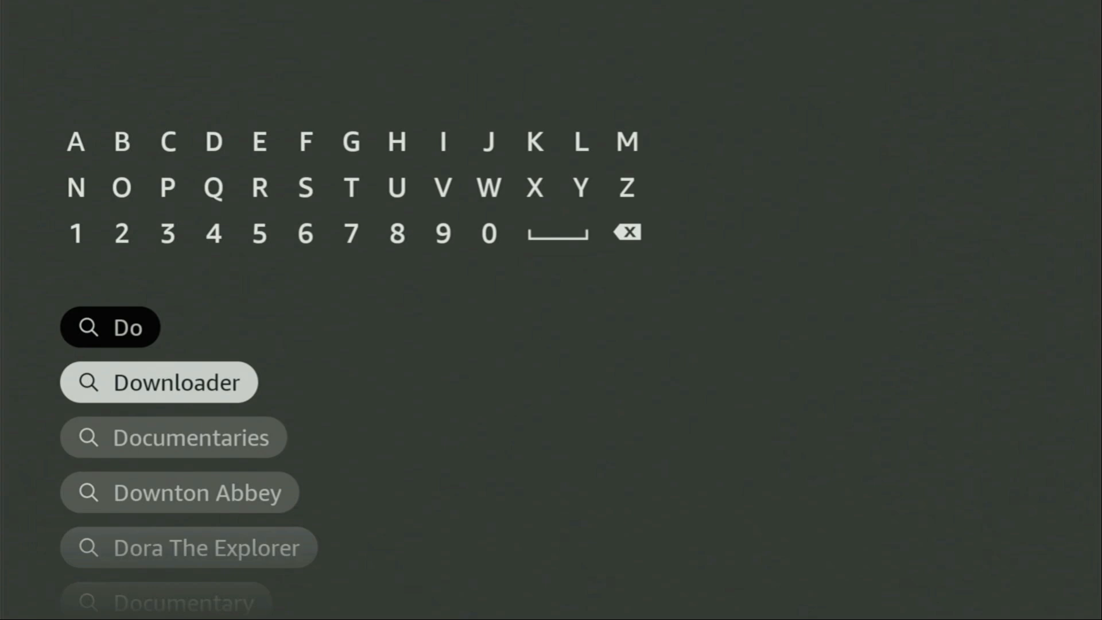
pyautogui.click(158, 382)
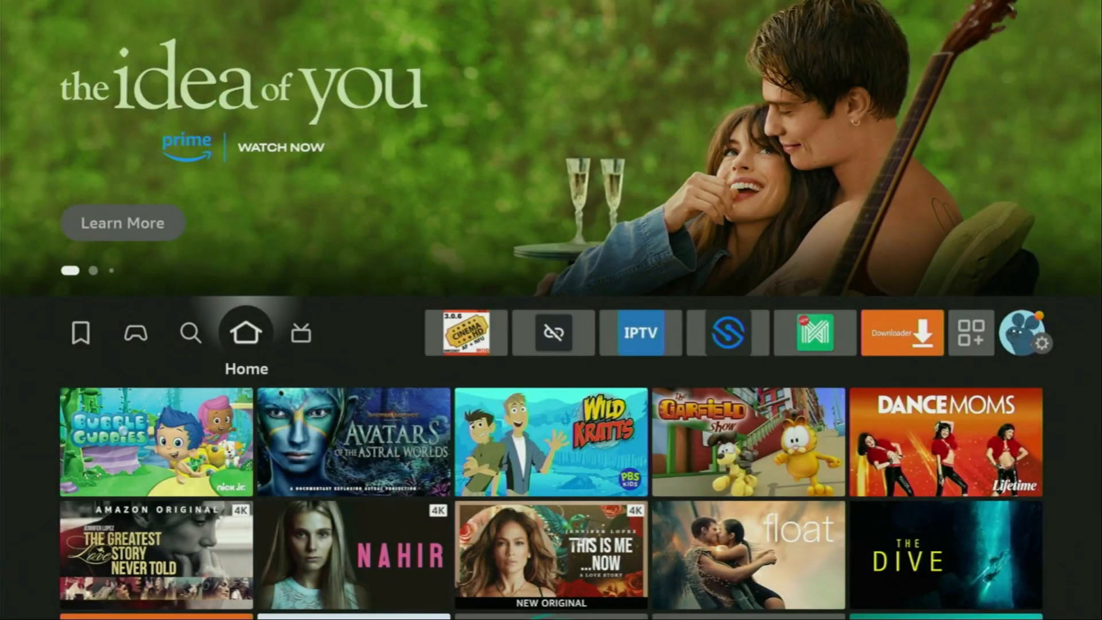
# Step: Go to Settings > My Fire TV to check Developer options
pyautogui.click(1046, 345)
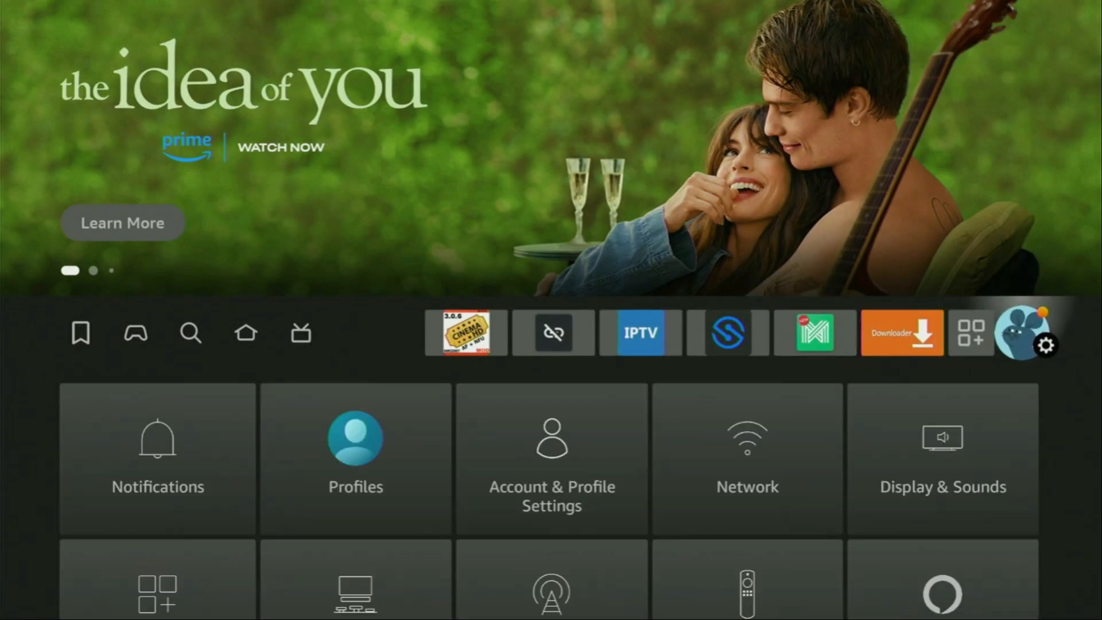
pyautogui.scroll(-3)
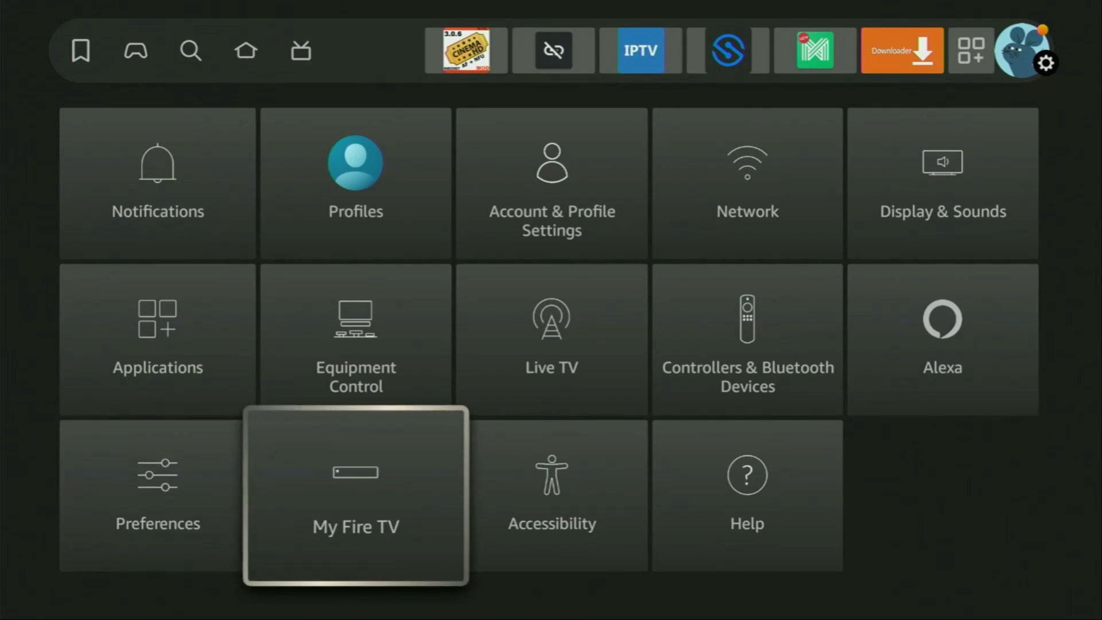
pyautogui.click(354, 495)
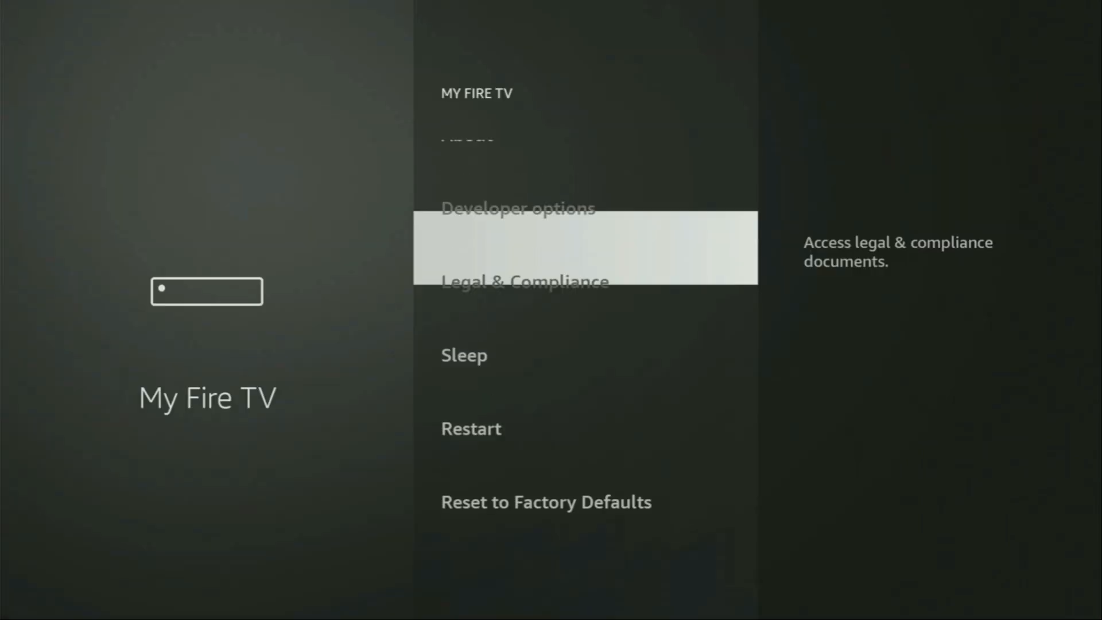
pyautogui.press('up')
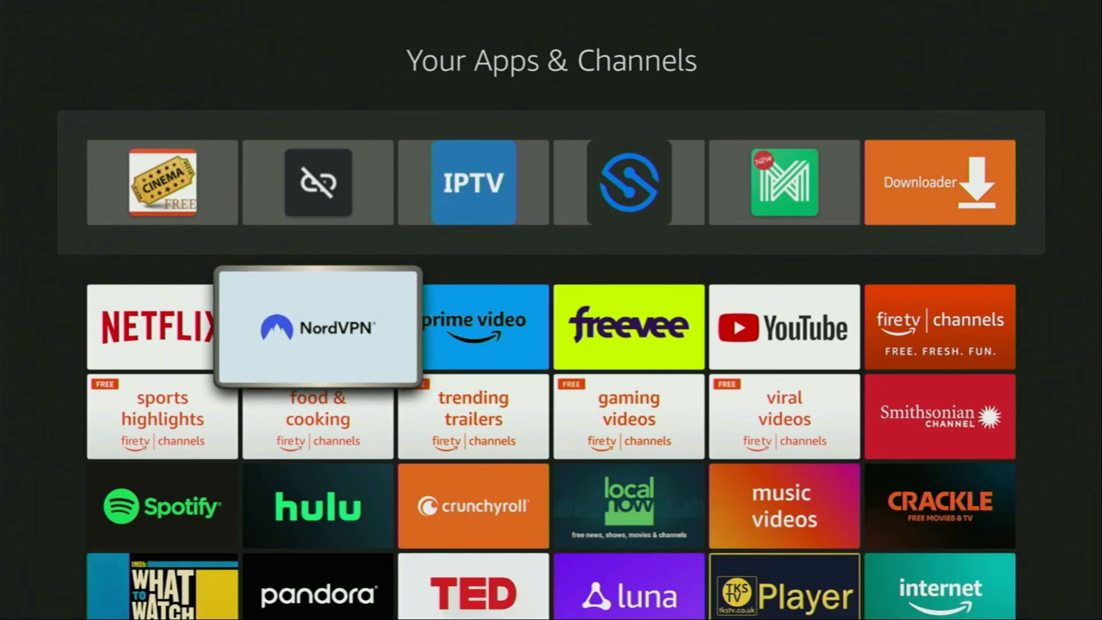
# Step: Launch NordVPN and switch from Canada #1637 to the United States #8645 server
pyautogui.click(317, 326)
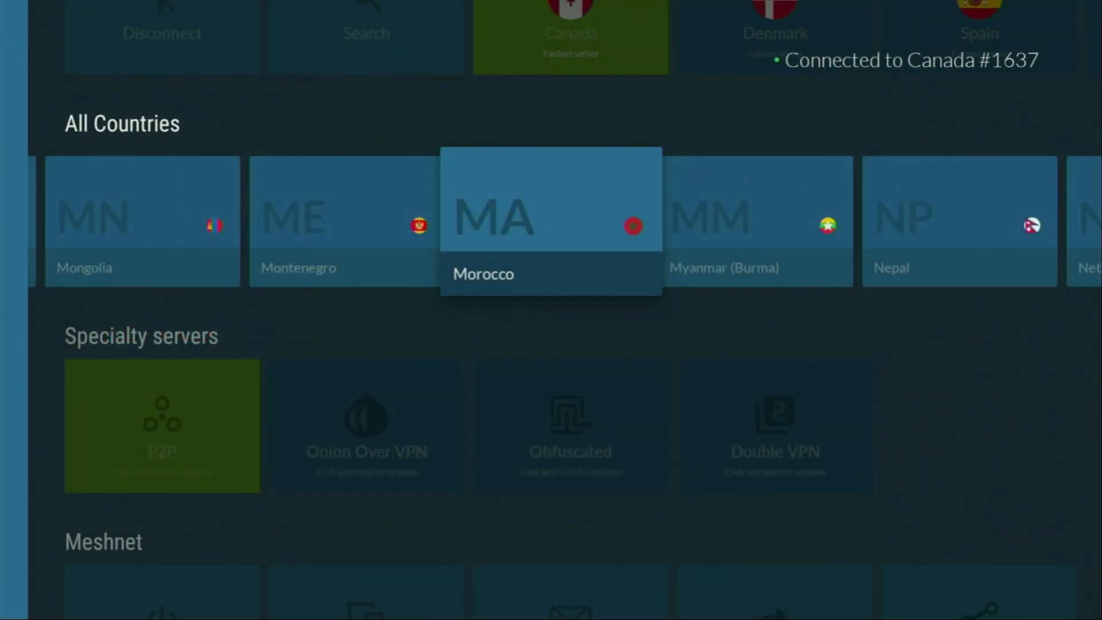
pyautogui.hscroll(3)
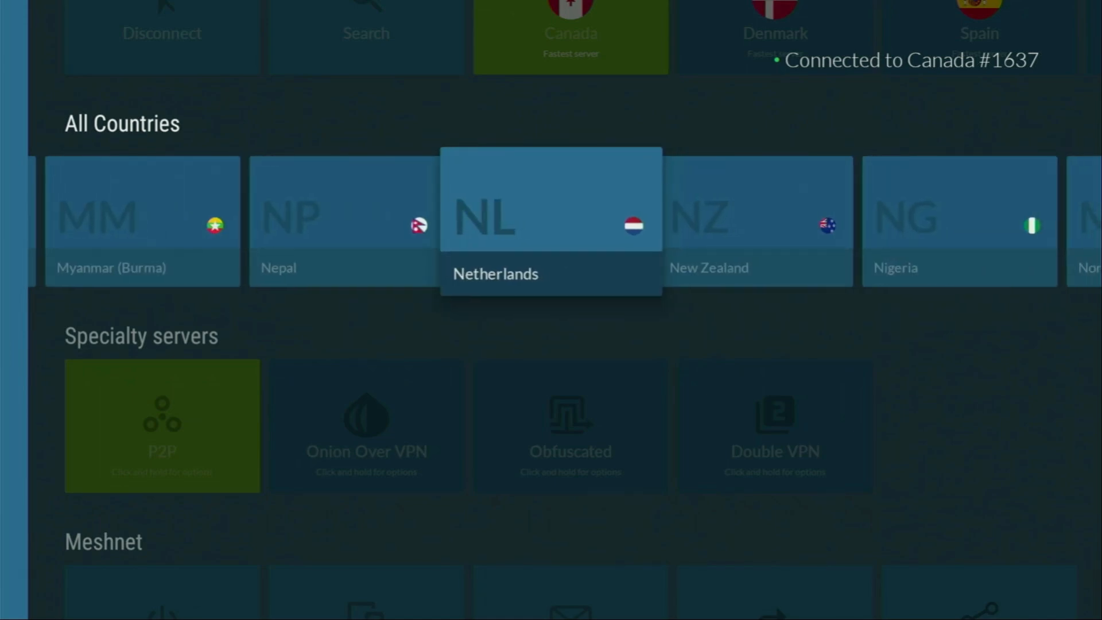
pyautogui.hscroll(3)
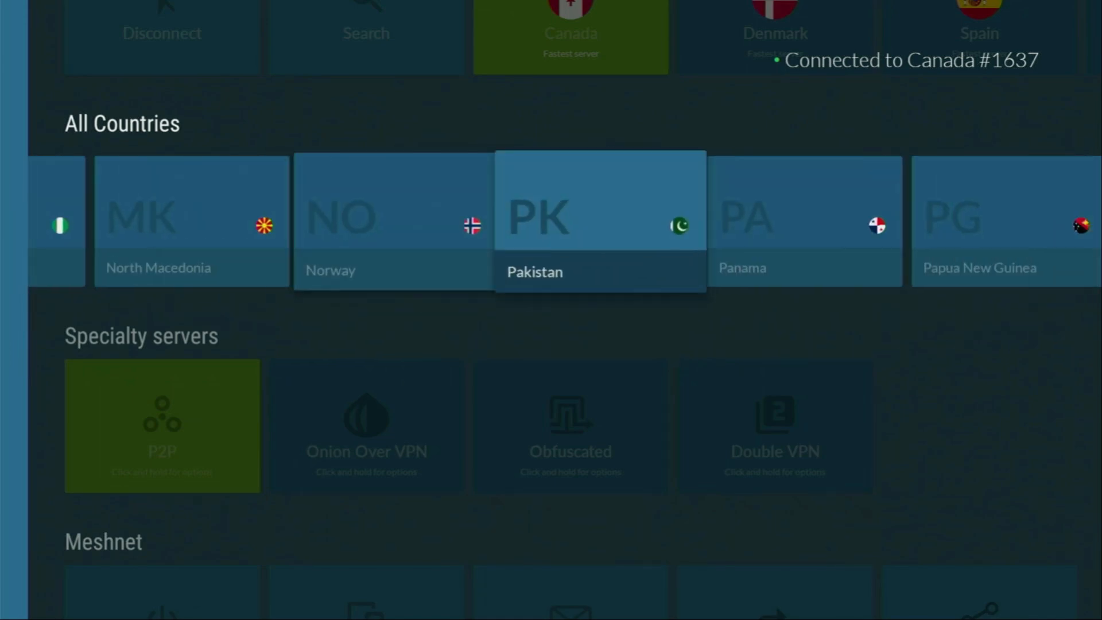
pyautogui.hscroll(3)
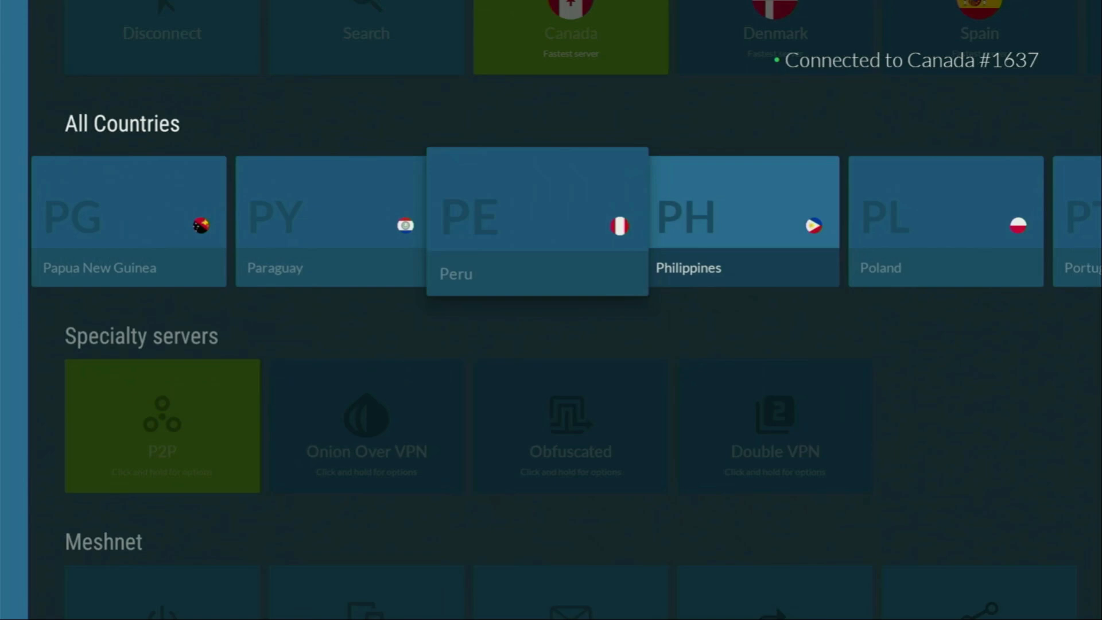
pyautogui.hscroll(3)
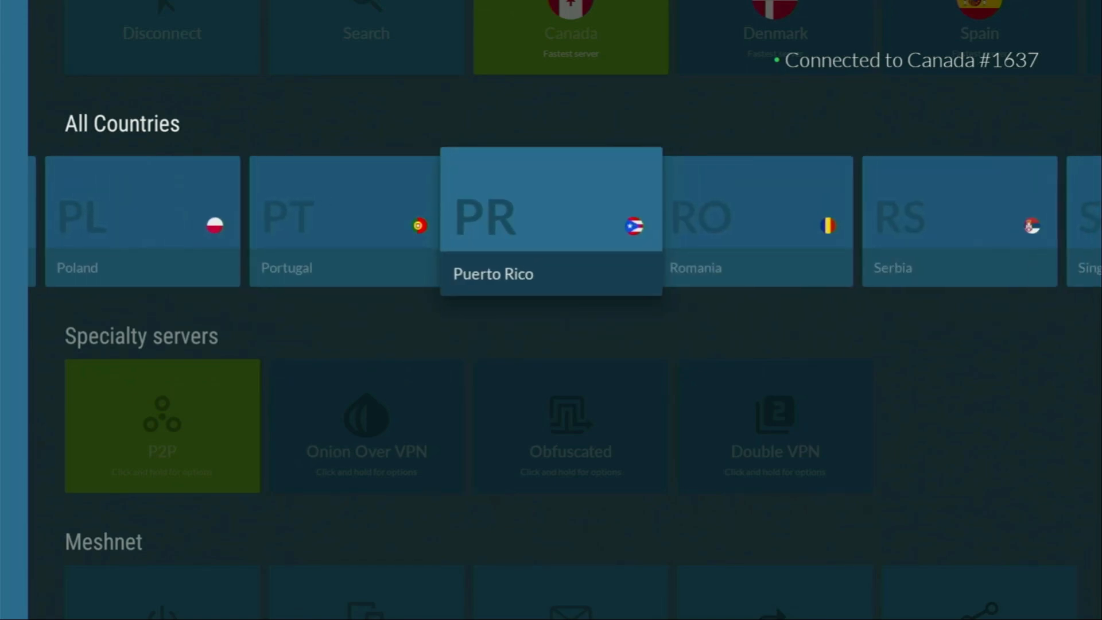
pyautogui.hscroll(3)
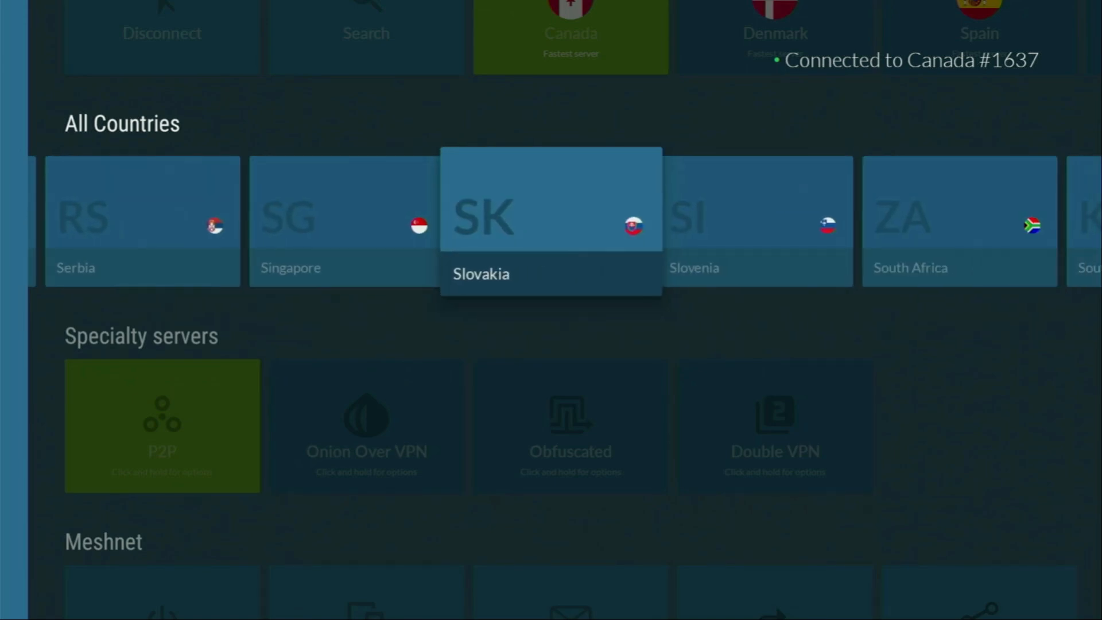
pyautogui.hscroll(3)
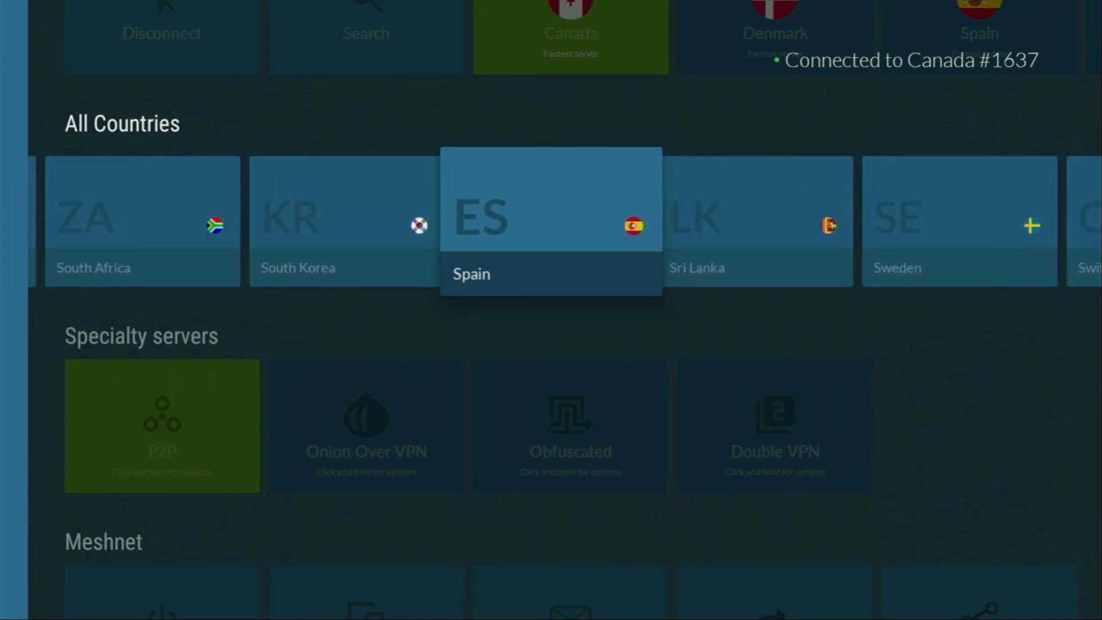
pyautogui.hscroll(3)
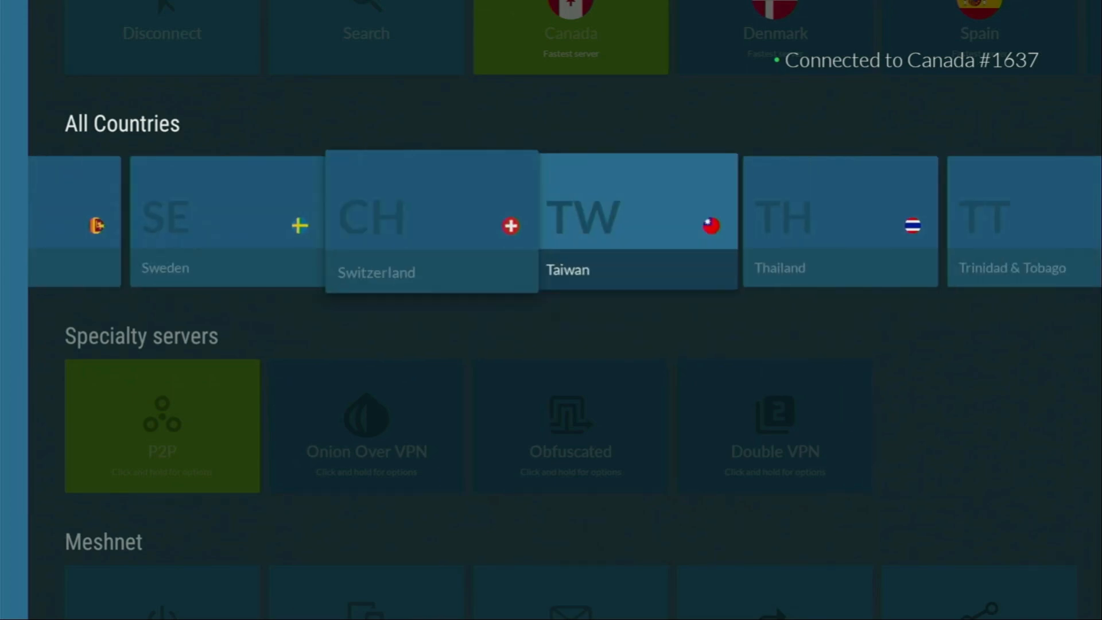
pyautogui.hscroll(3)
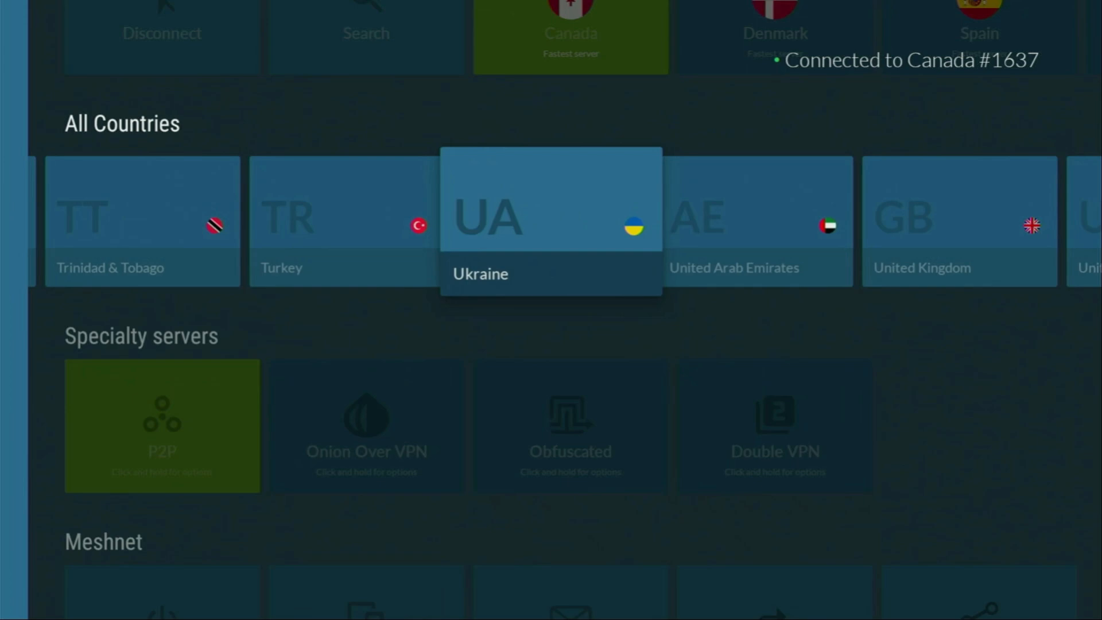
pyautogui.hscroll(3)
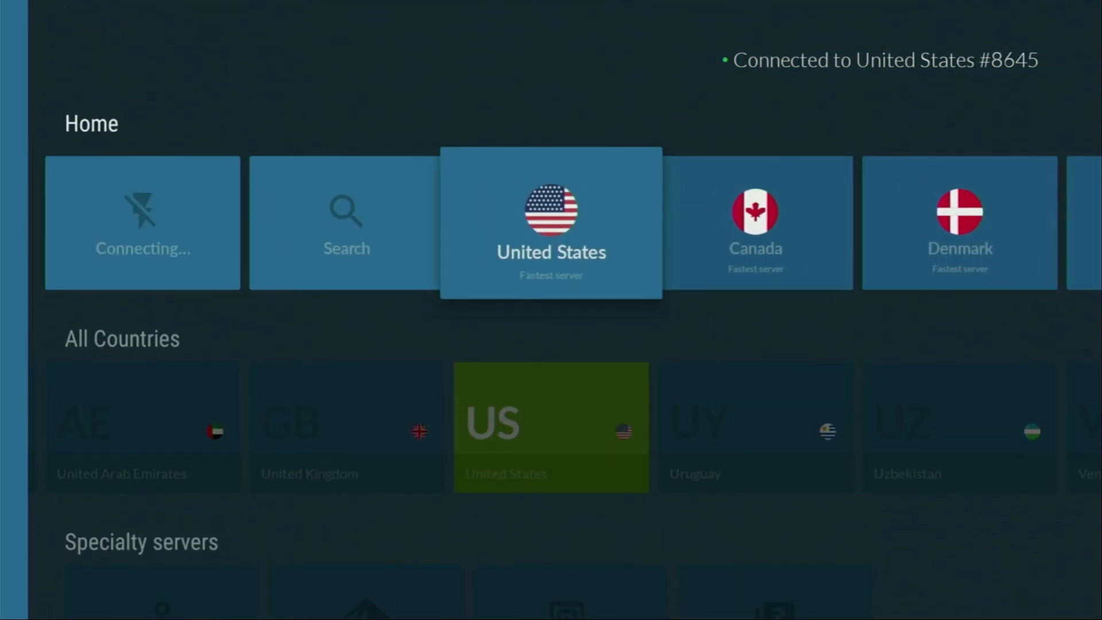
pyautogui.hscroll(3)
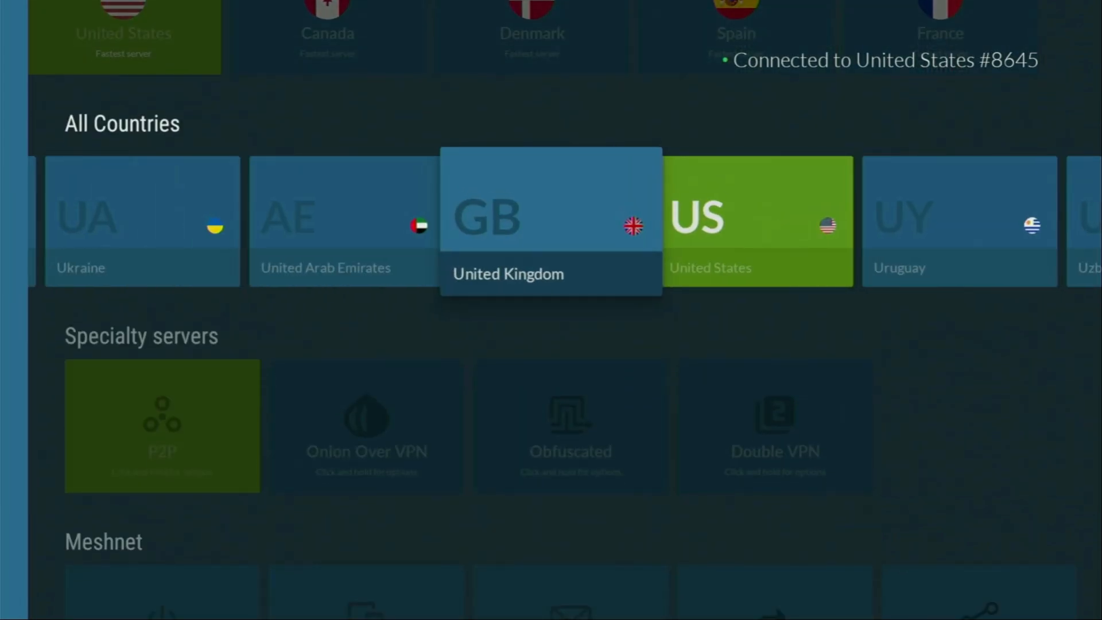
pyautogui.hscroll(3)
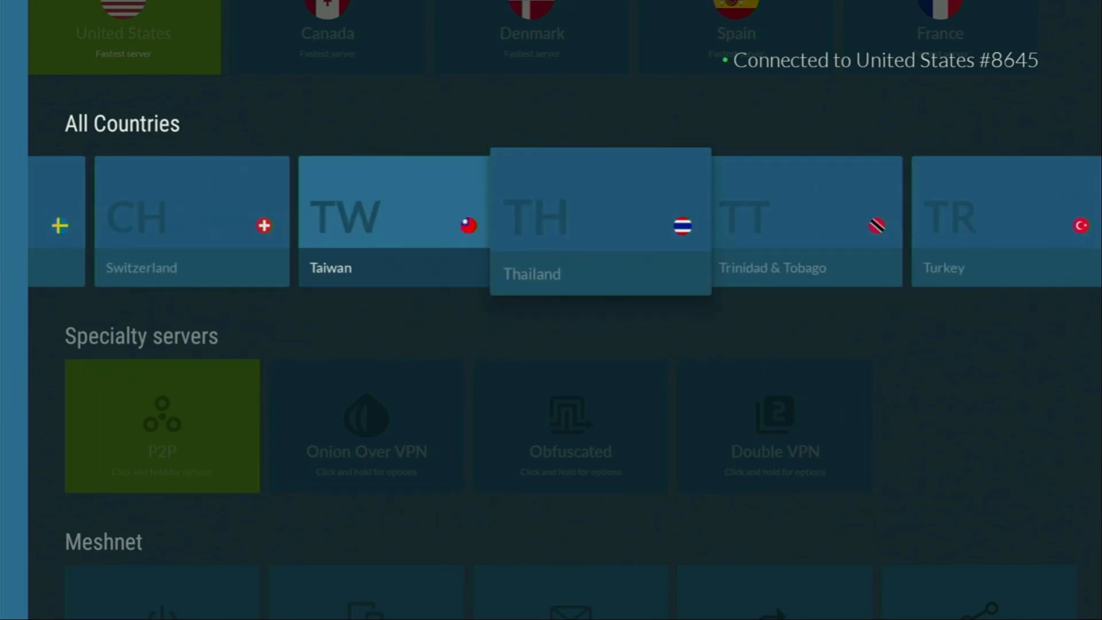
pyautogui.hscroll(3)
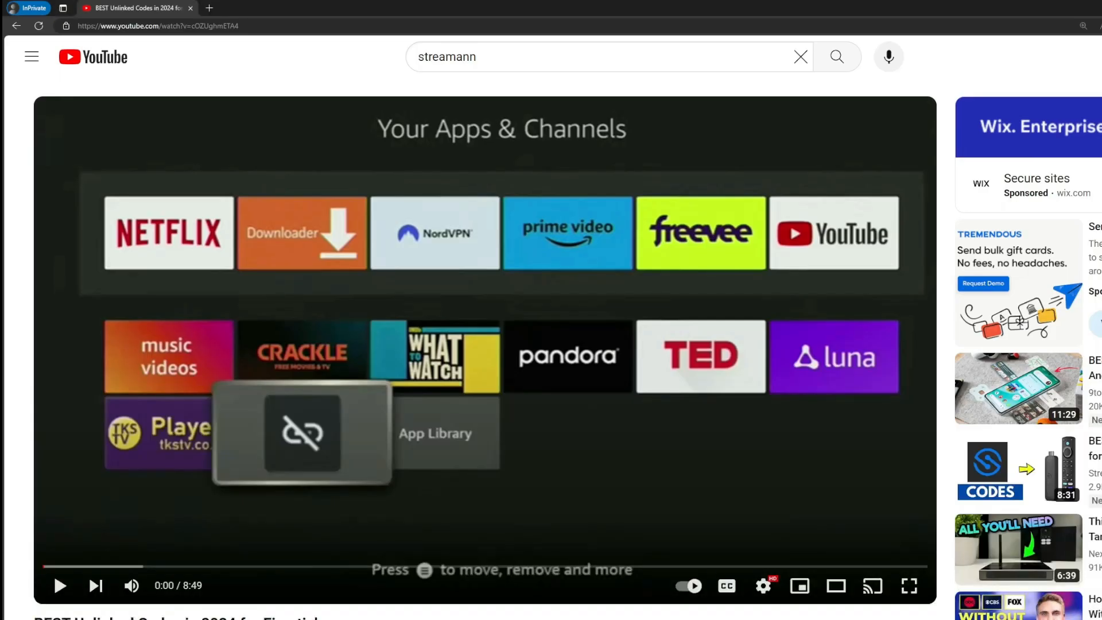
# Step: Scroll to the comments and select the pinned comment's topvpnoffer.com link
pyautogui.scroll(-3)
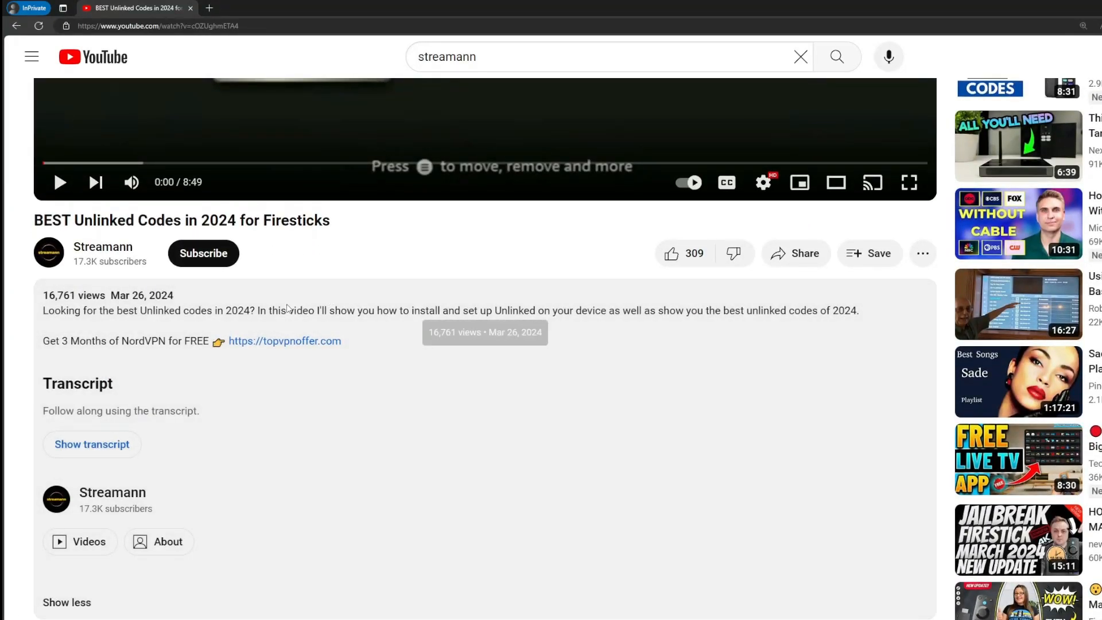
pyautogui.scroll(-3)
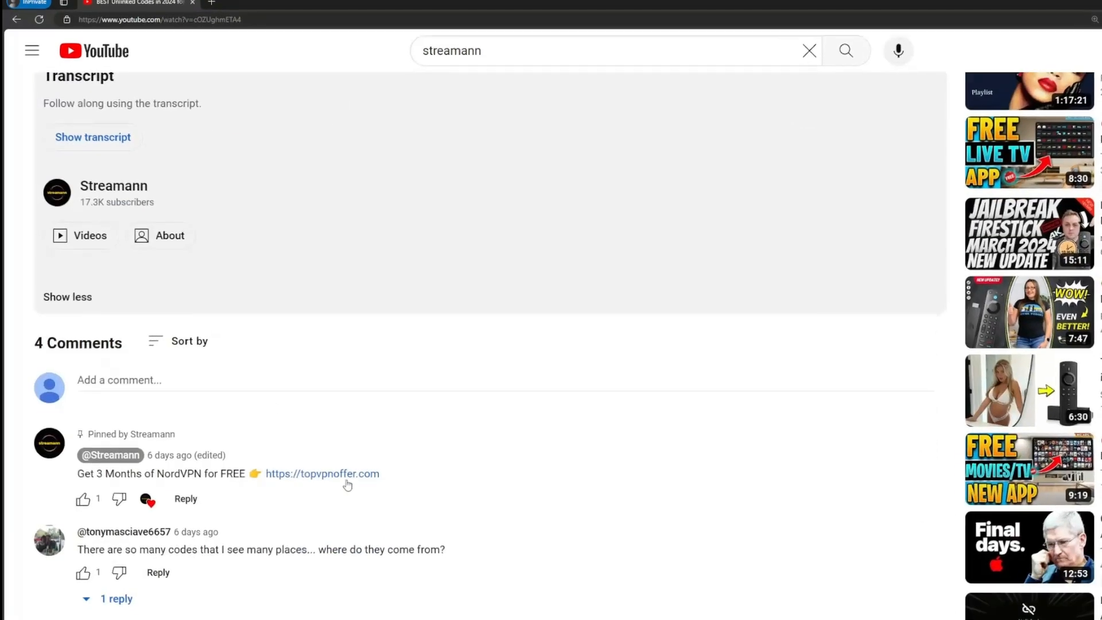
pyautogui.doubleClick(323, 473)
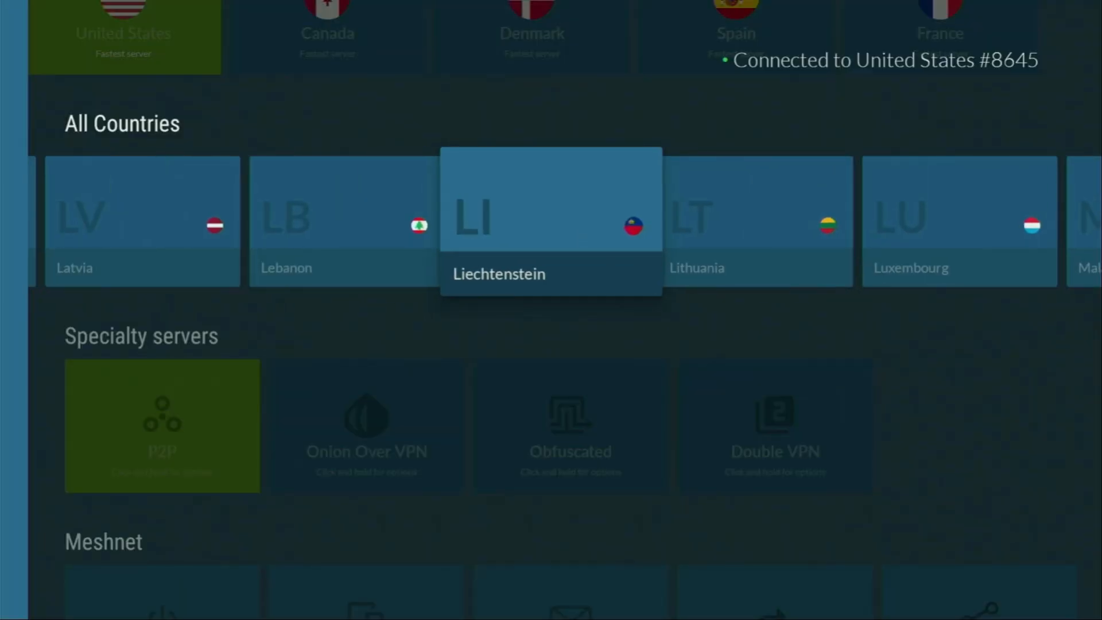
# Step: Browse NordVPN's All Countries row while staying connected to United States #8645
pyautogui.hscroll(-3)
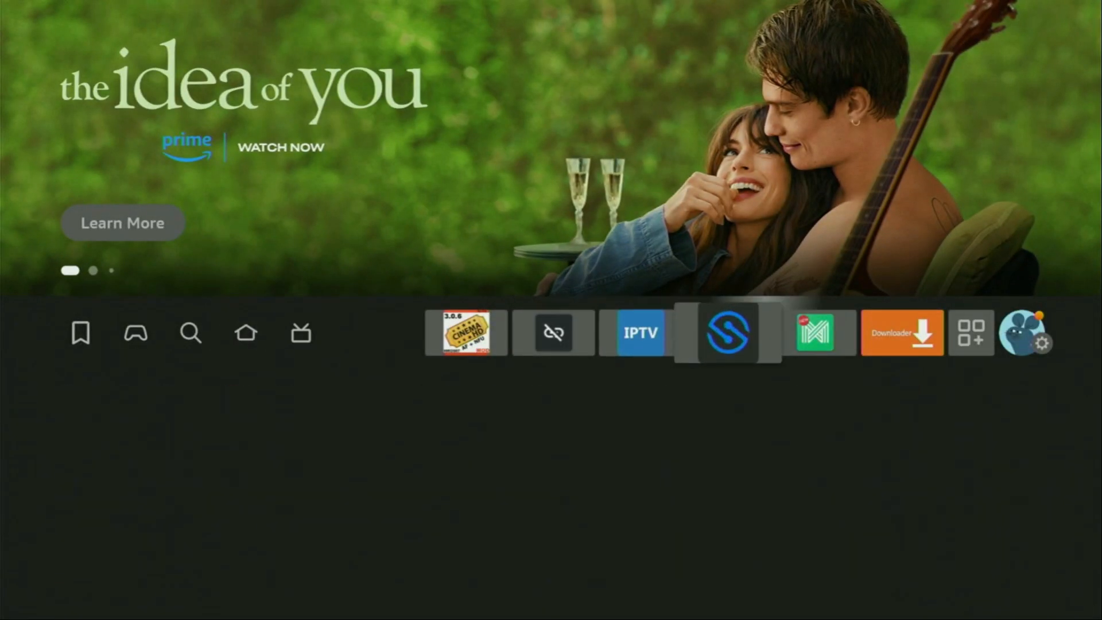
# Step: Launch Downloader and spell 'incognitoplay.app' into its web address box
pyautogui.click(901, 332)
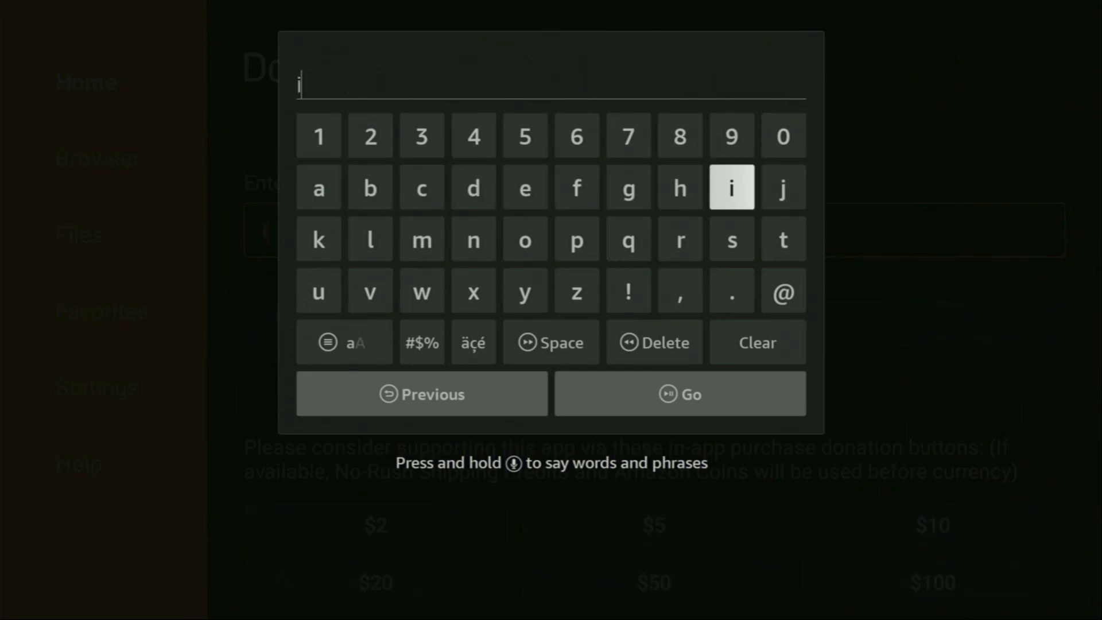
pyautogui.click(473, 188)
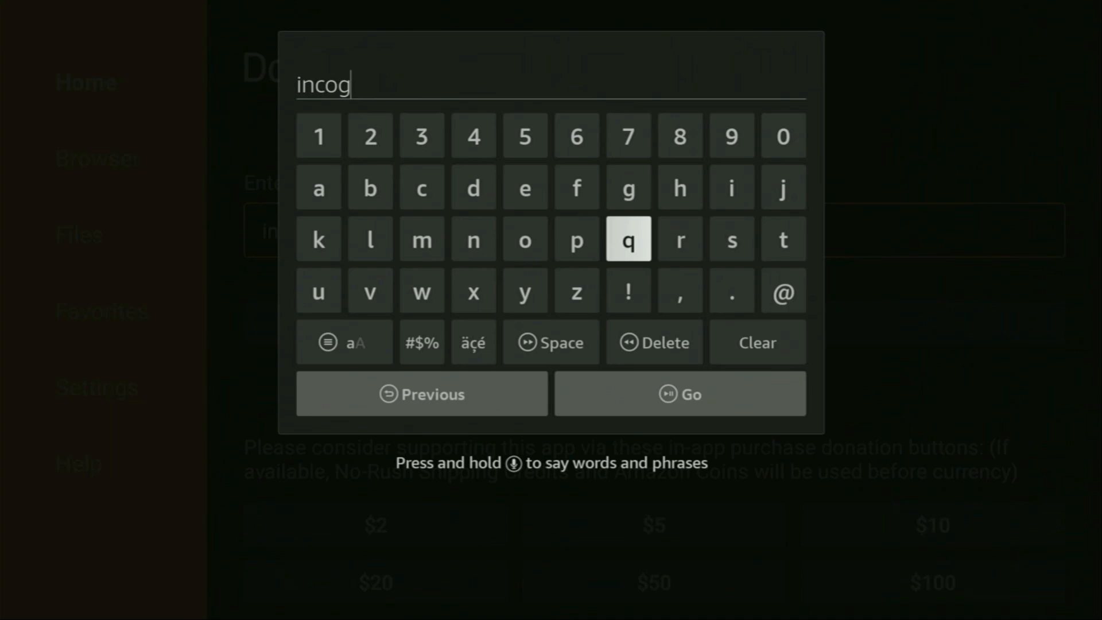
pyautogui.click(473, 239)
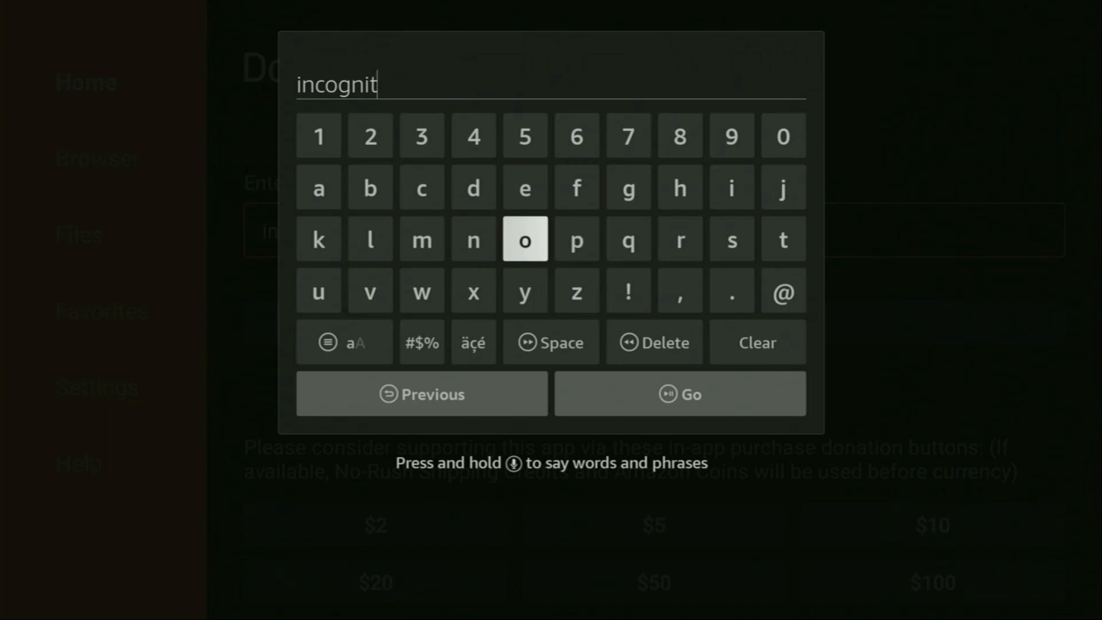
pyautogui.click(370, 239)
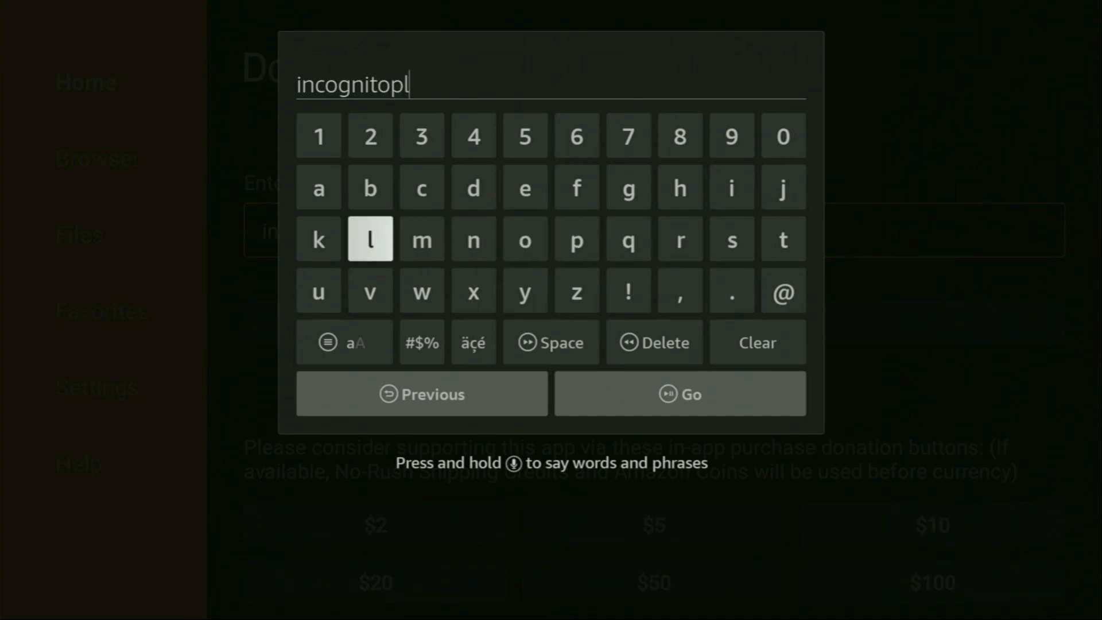
pyautogui.click(318, 188)
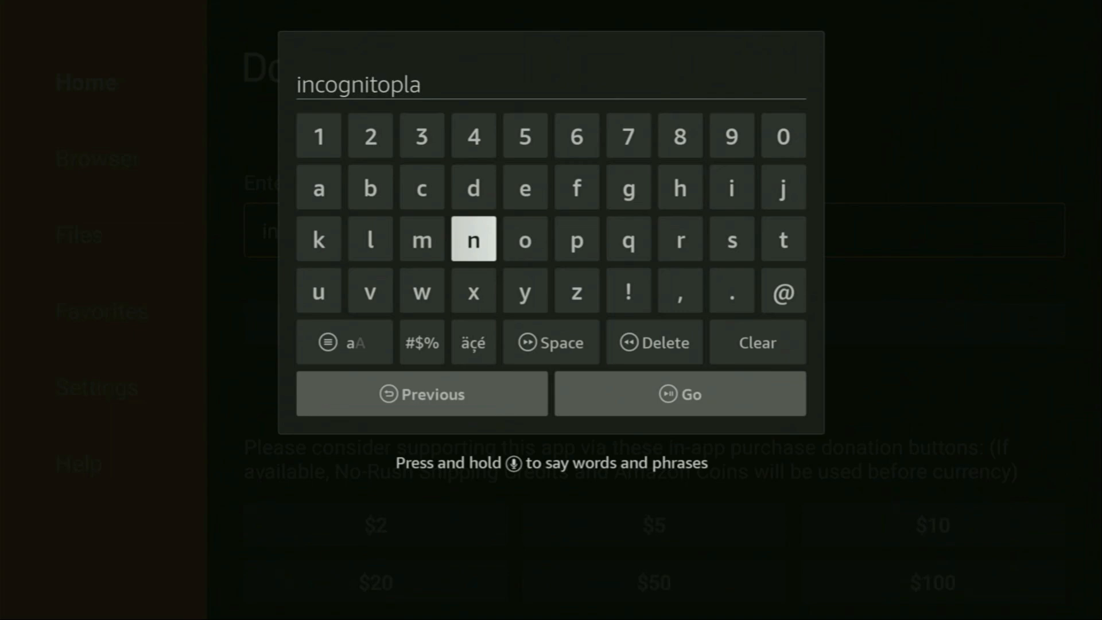
pyautogui.click(523, 292)
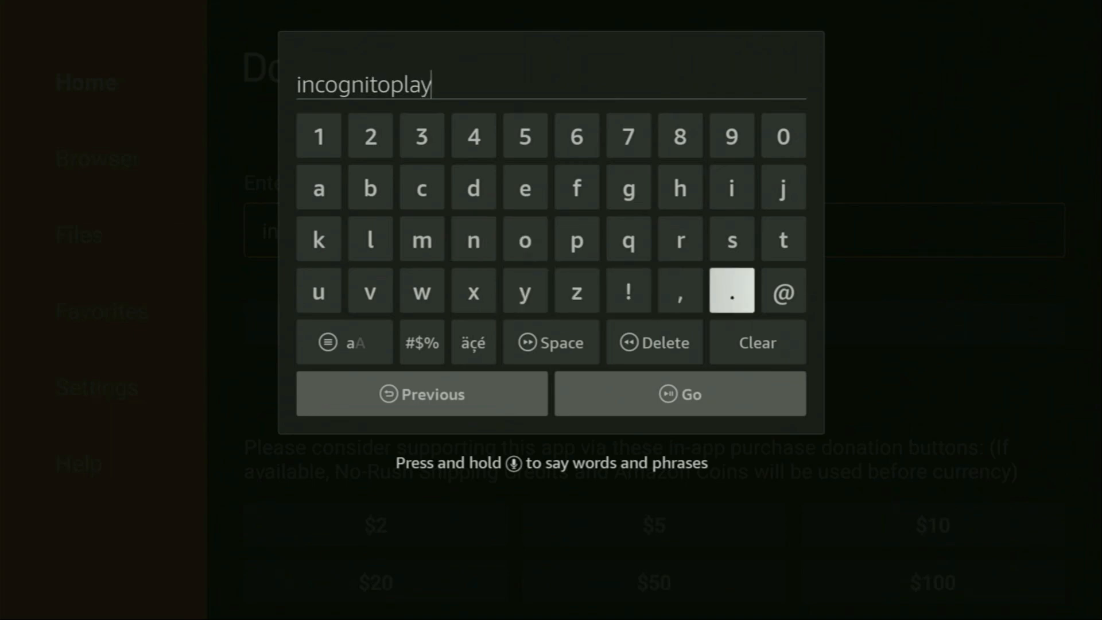
pyautogui.click(730, 291)
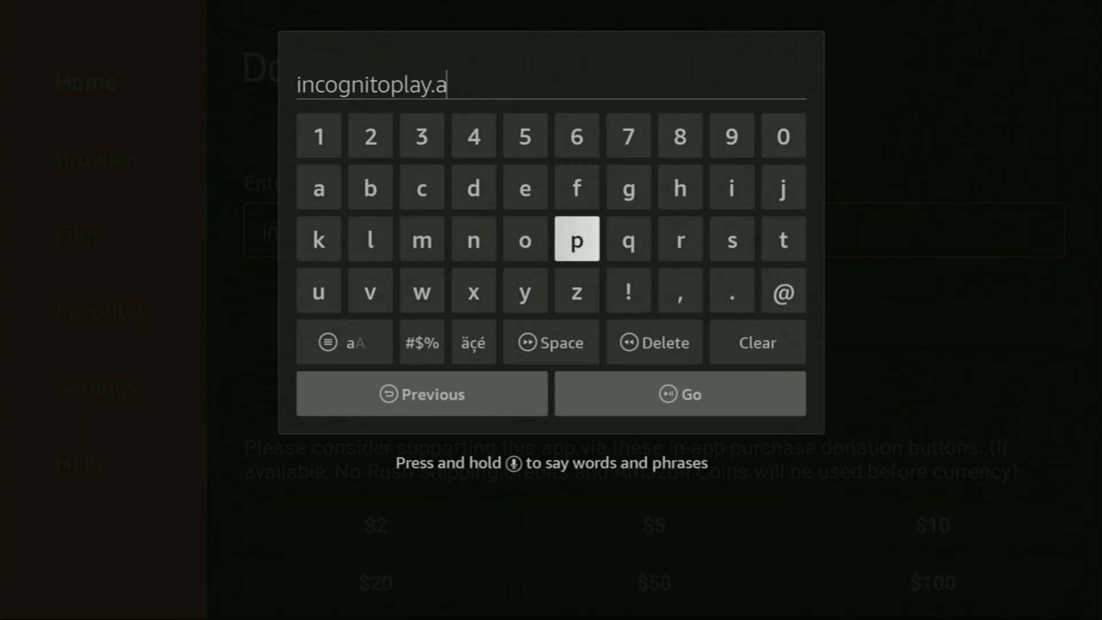
pyautogui.click(576, 239)
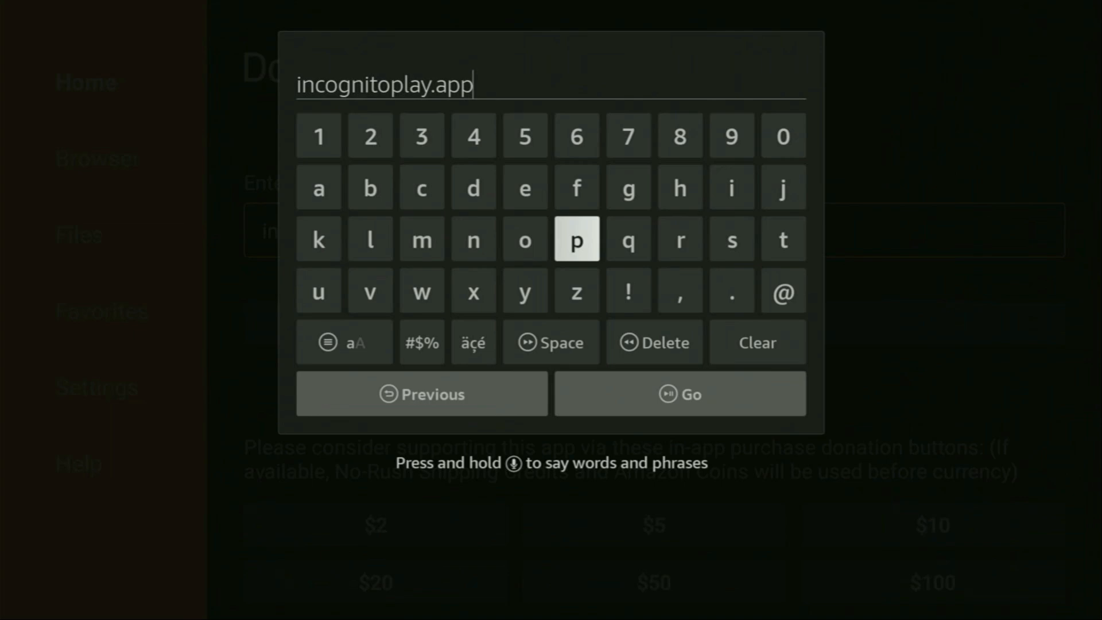
pyautogui.moveTo(421, 394)
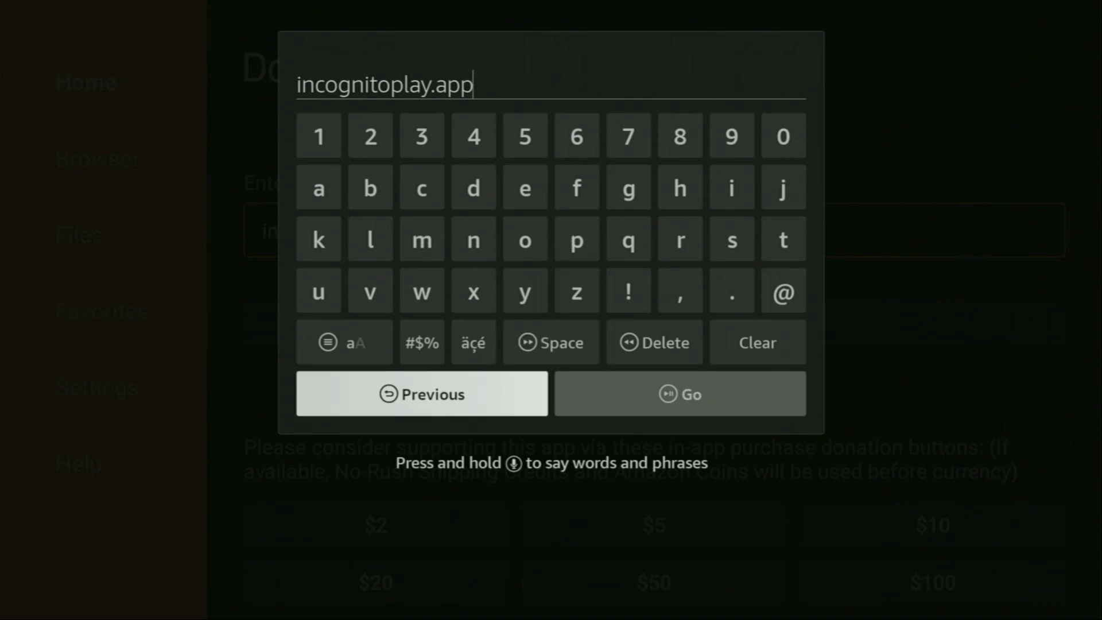
# Step: Load incognitoplay.app and download incognito.apk to /sdcard/Download/Downloader
pyautogui.click(678, 394)
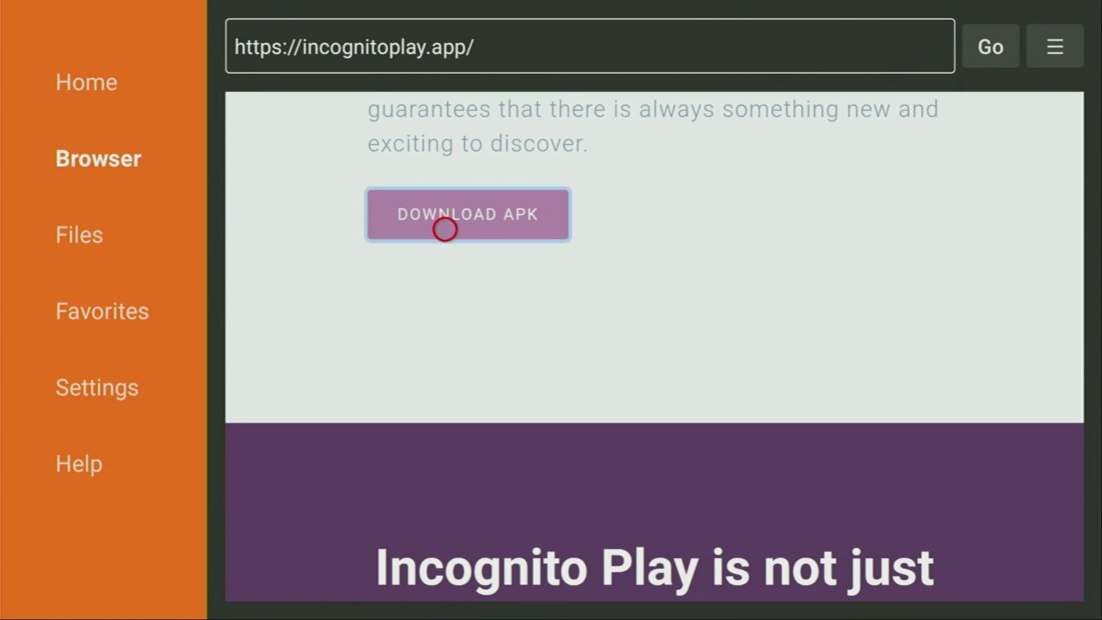
pyautogui.click(466, 215)
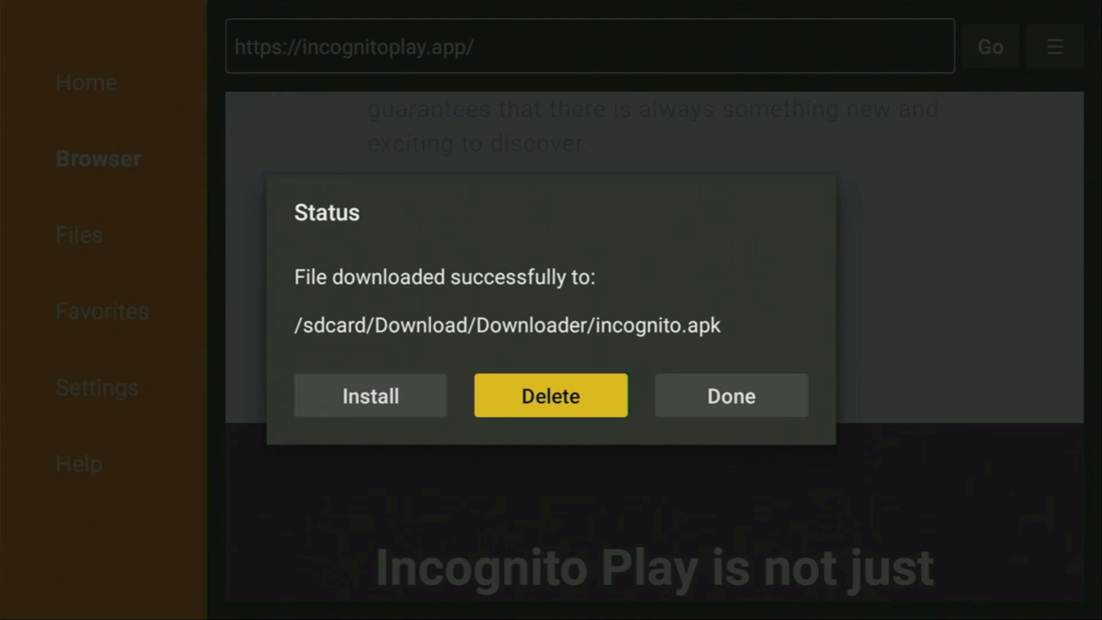
pyautogui.click(731, 395)
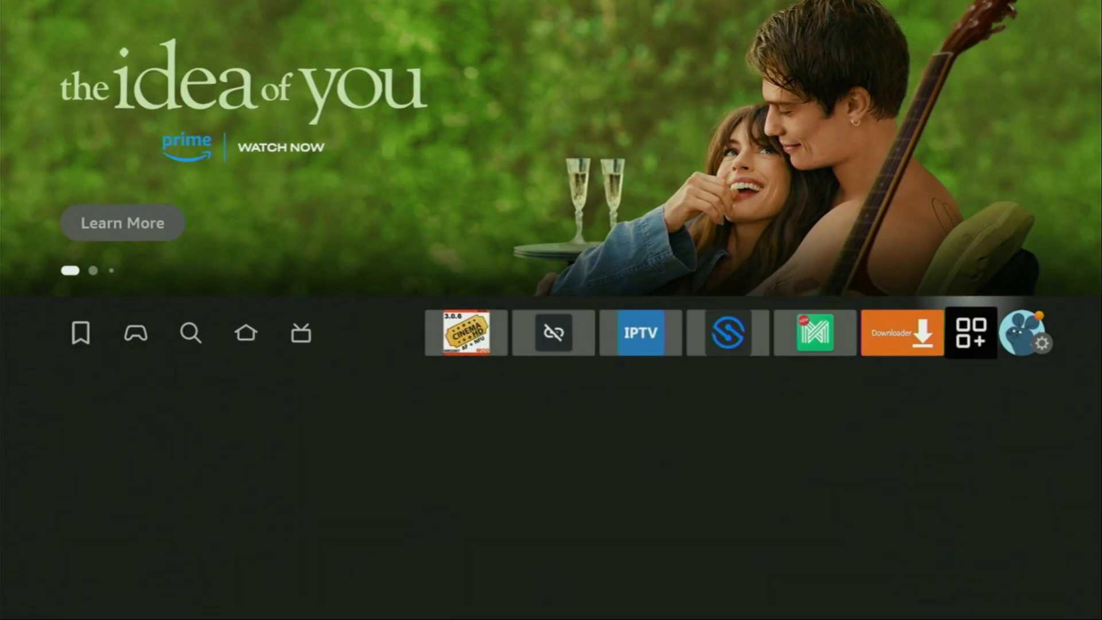
# Step: Select the App Library tile at the end of the home screen app row
pyautogui.click(972, 332)
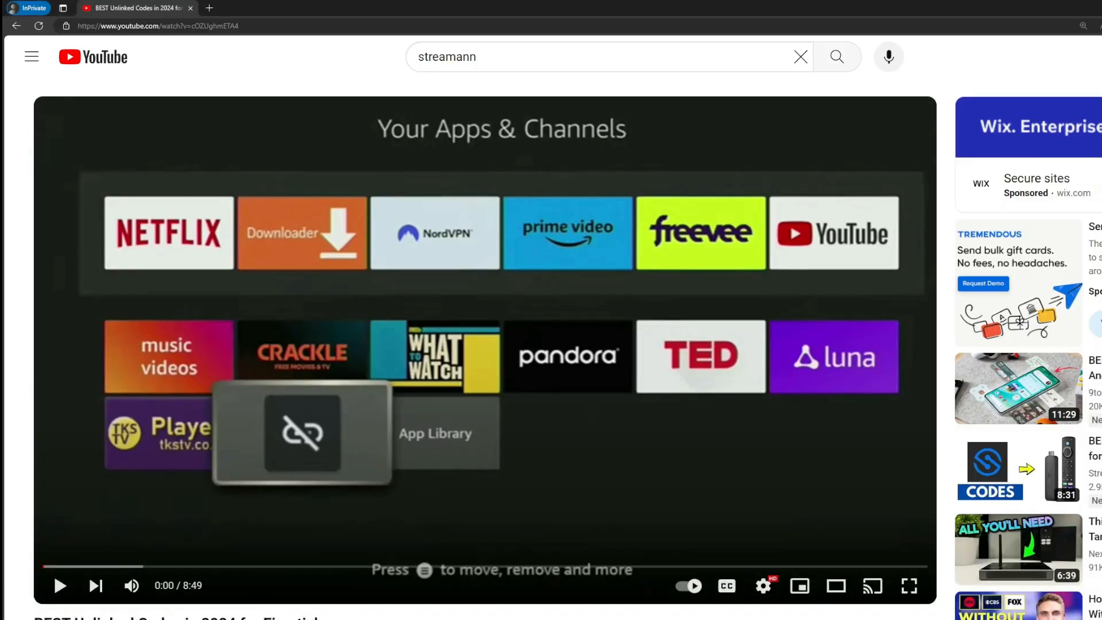
# Step: Follow the pinned comment's topvpnoffer.com link to NordVPN's 69%-off 2-year deal page
pyautogui.scroll(-3)
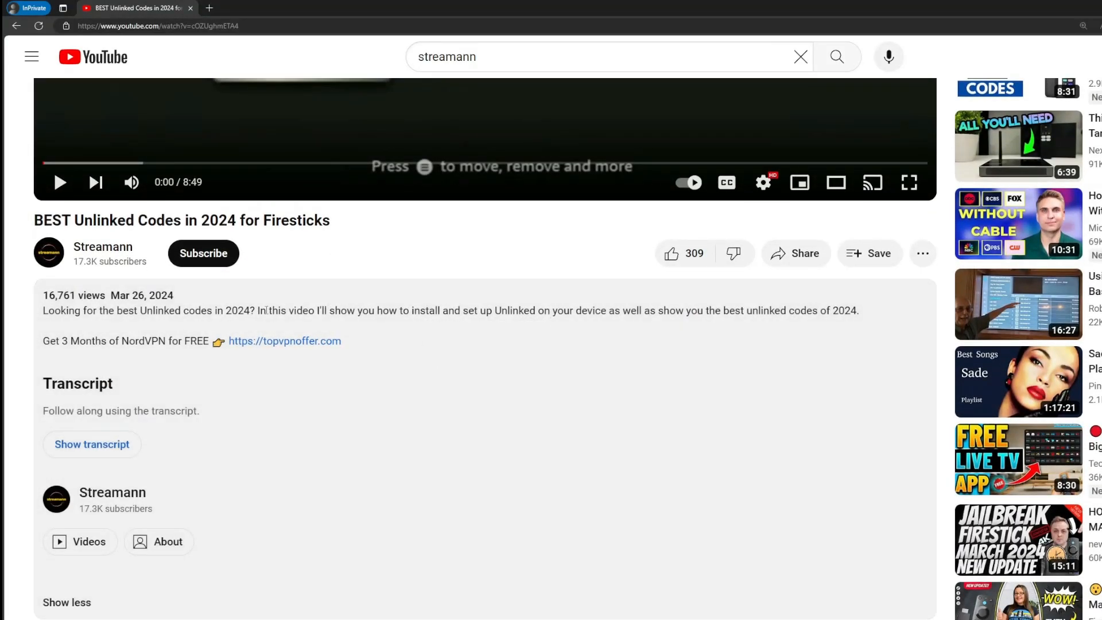
pyautogui.scroll(-3)
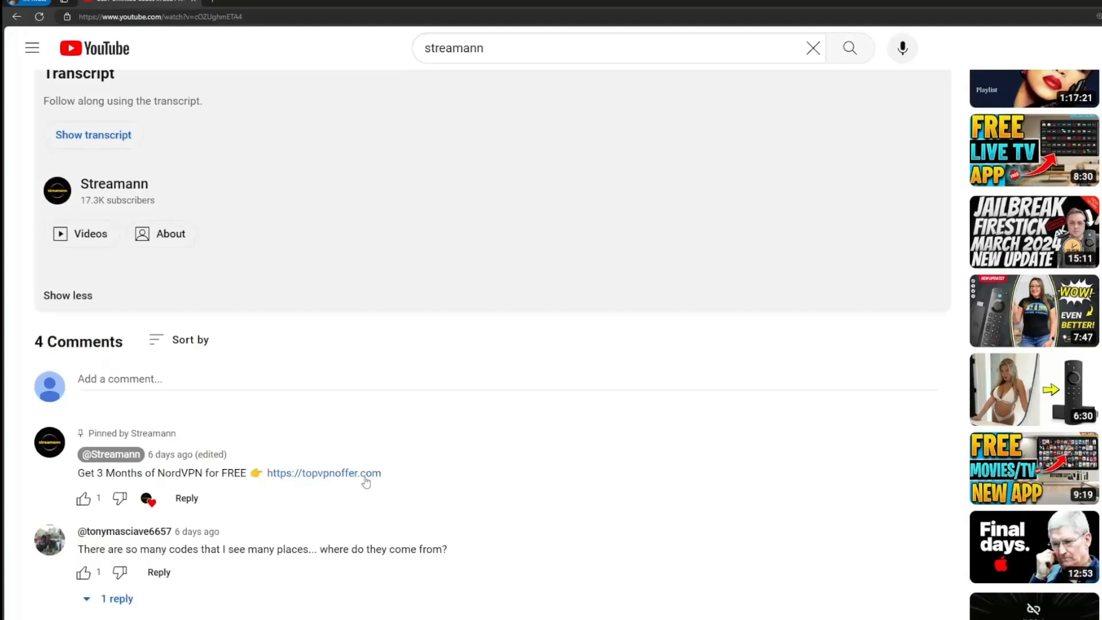
pyautogui.doubleClick(323, 472)
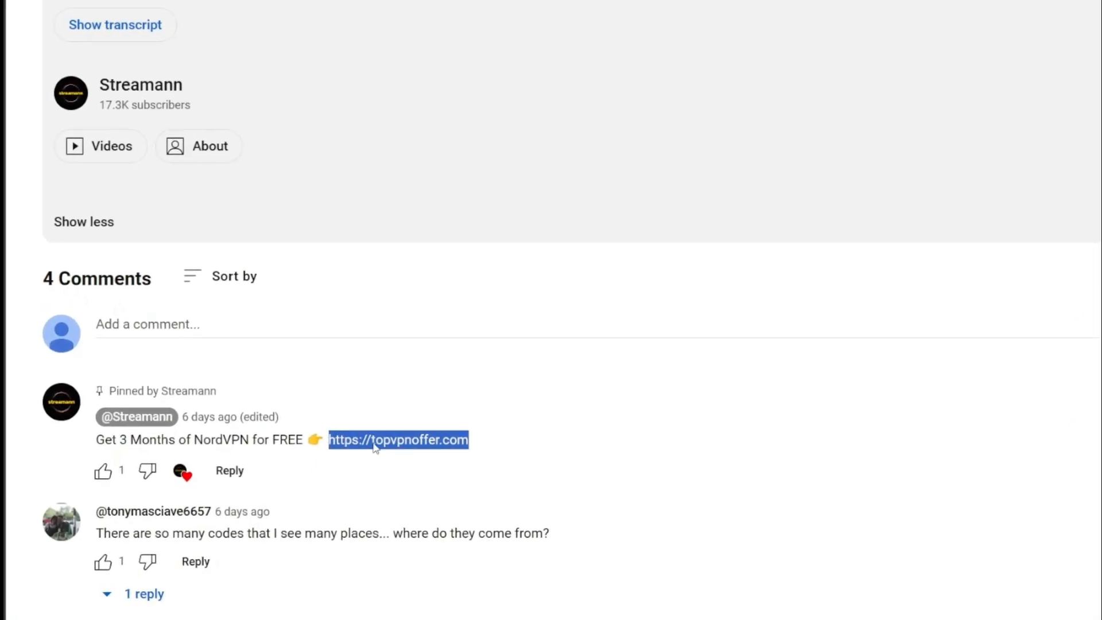
pyautogui.click(397, 441)
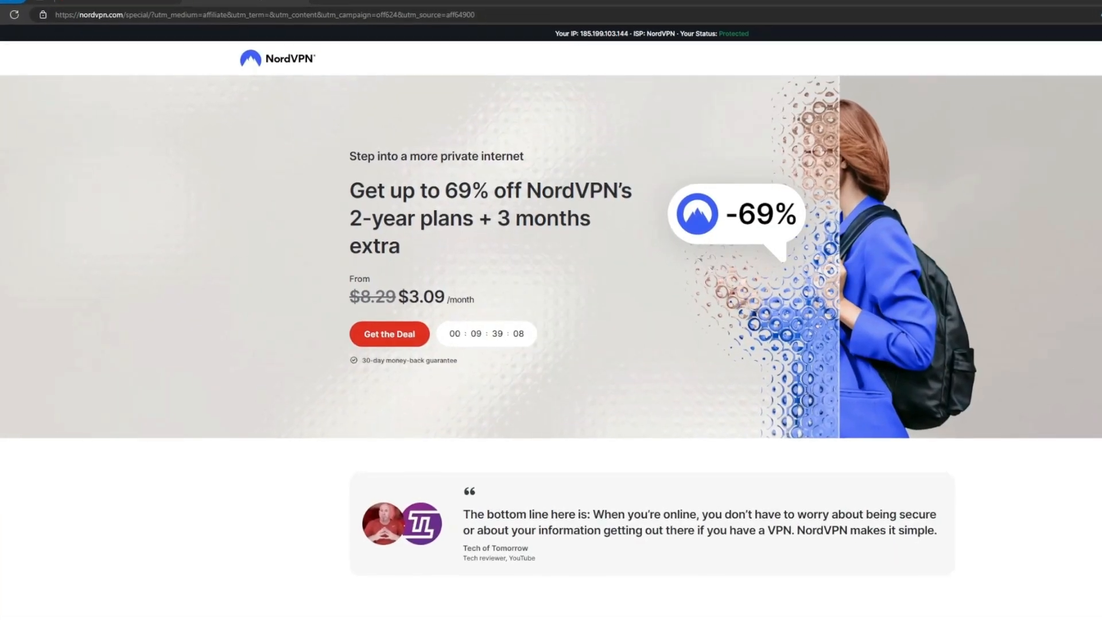